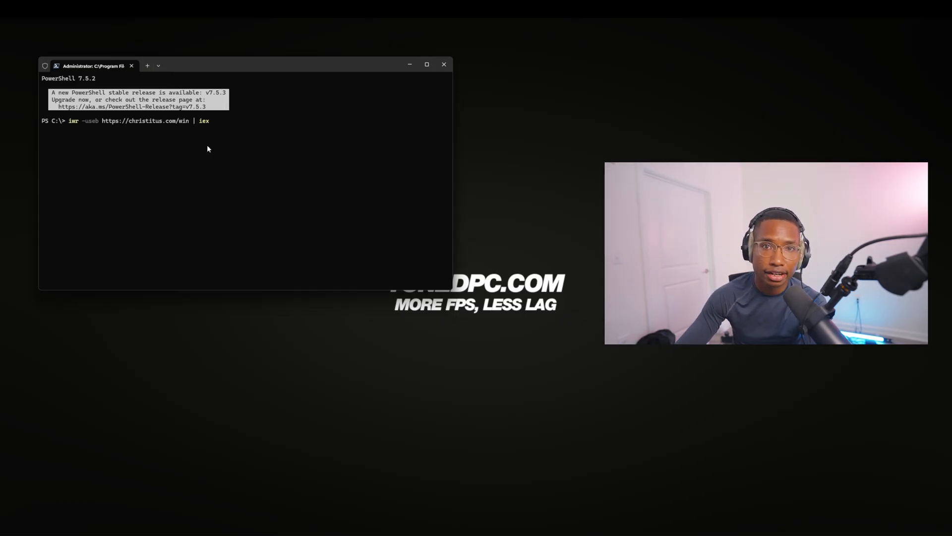
mouse_move(237, 120)
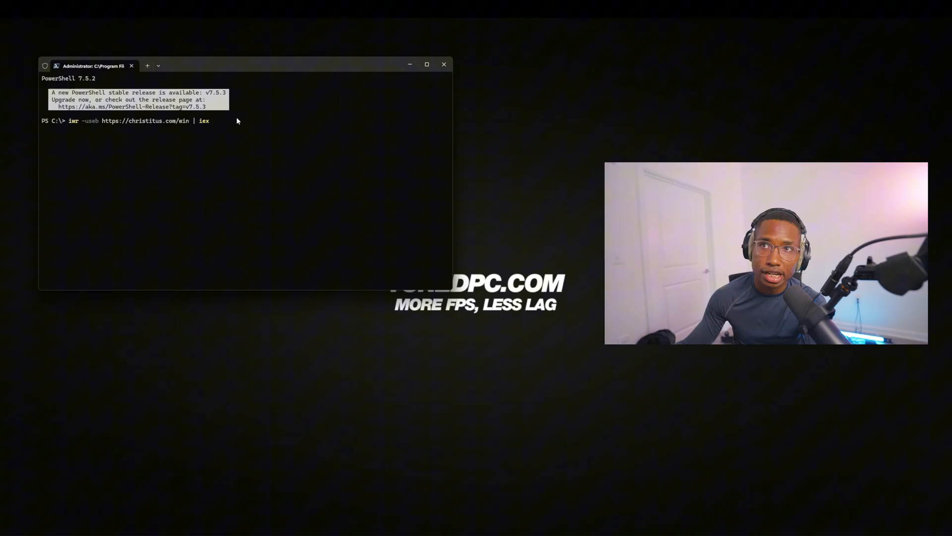
key(enter)
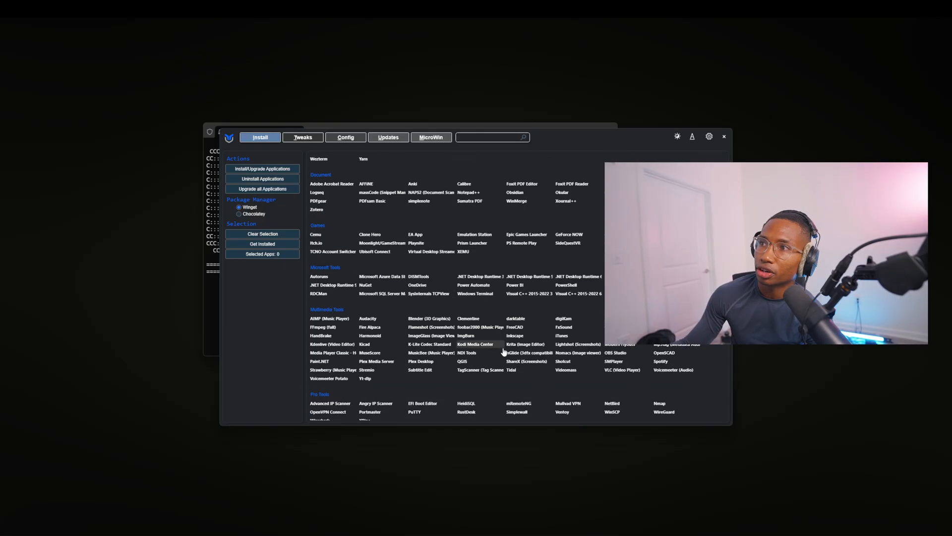
Select the Standard recommended tweaks on the Tweaks tab and apply them.
click(303, 137)
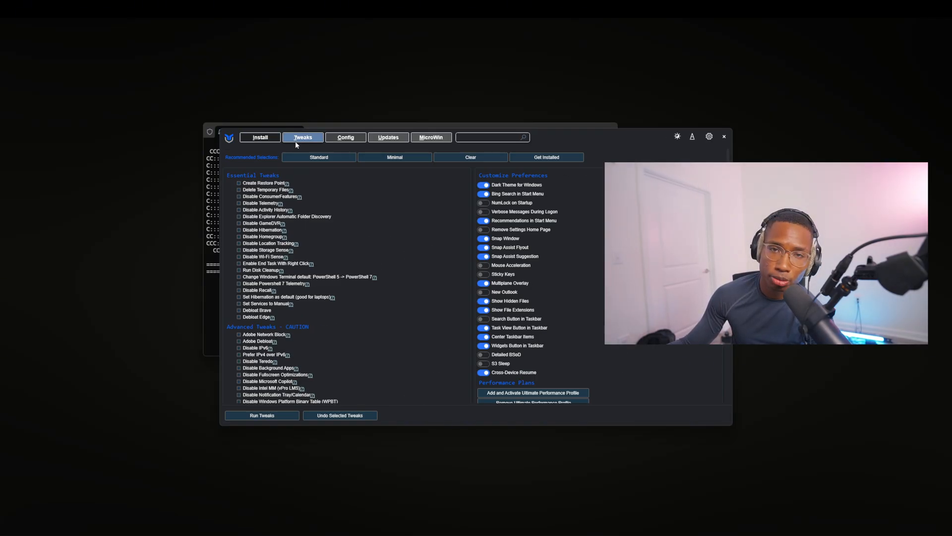
mouse_move(328, 167)
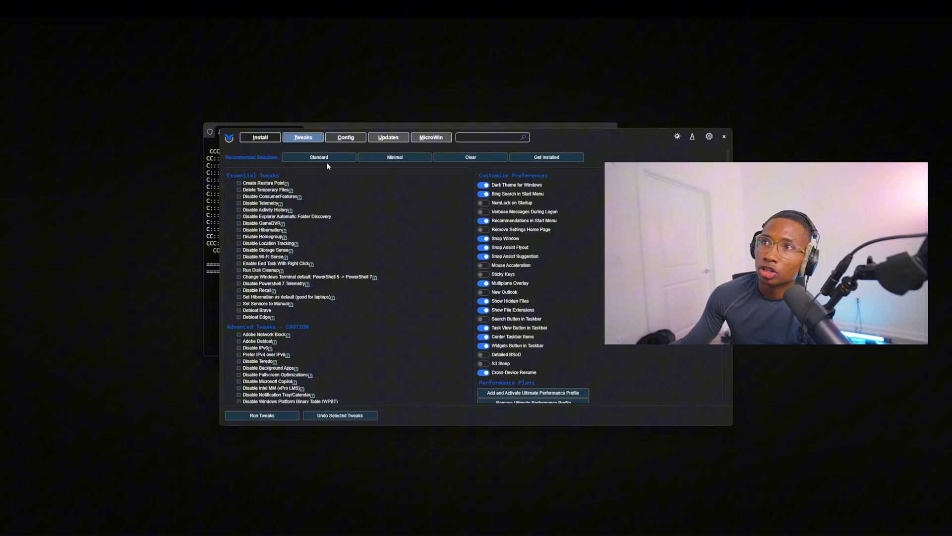
click(318, 156)
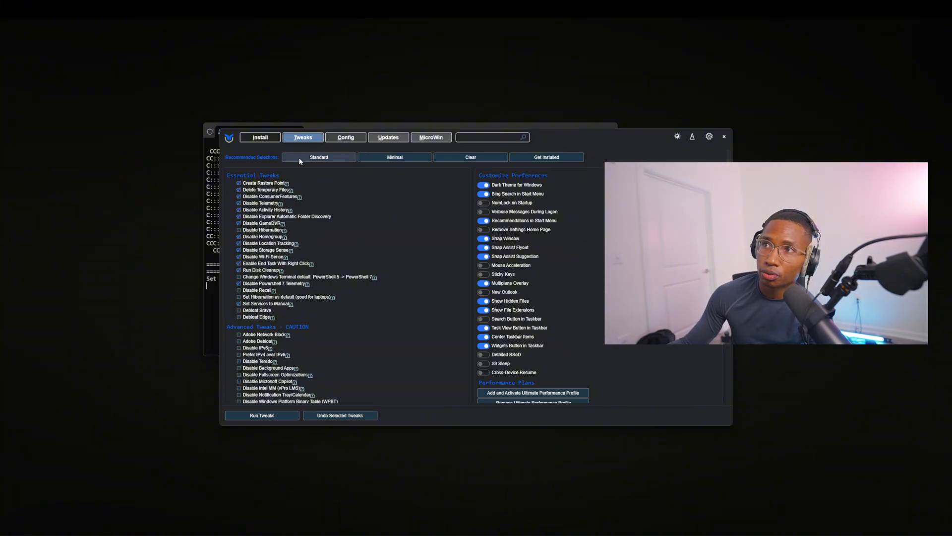
mouse_move(382, 247)
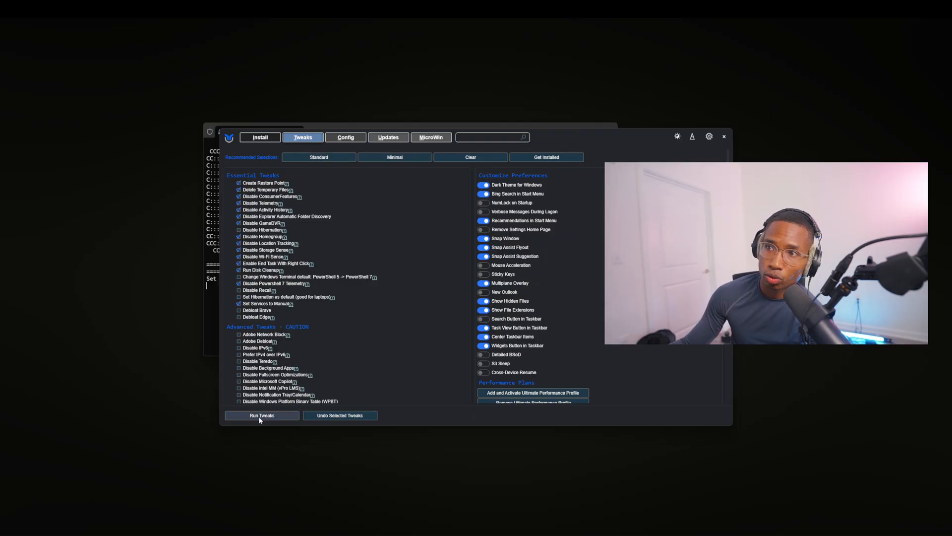
click(388, 137)
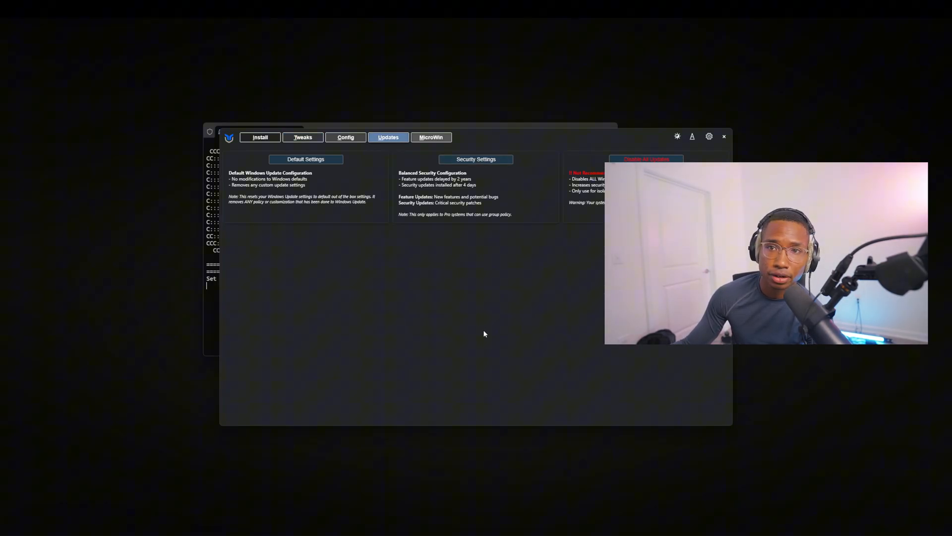